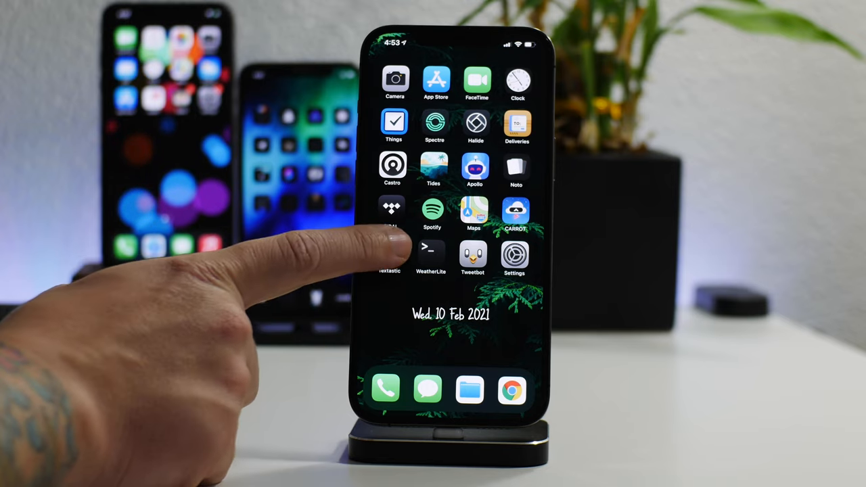
# - Open the text editor holding the style file and scroll through it
pyautogui.click(389, 255)
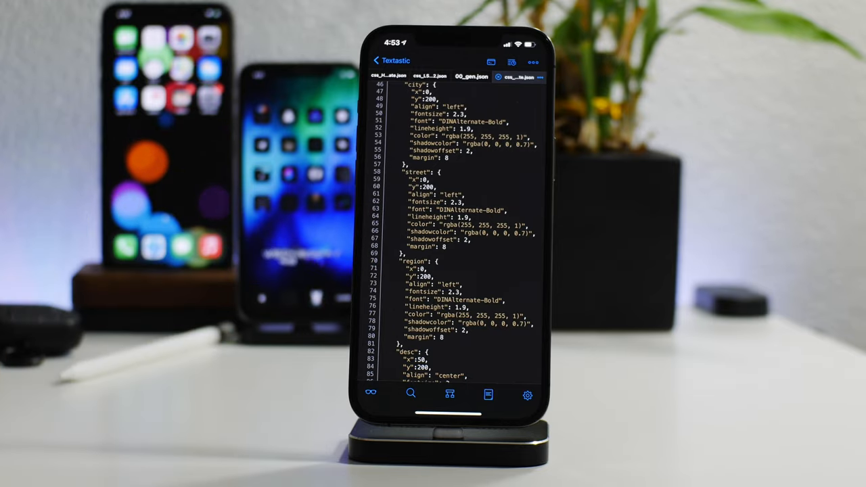
pyautogui.scroll(-3)
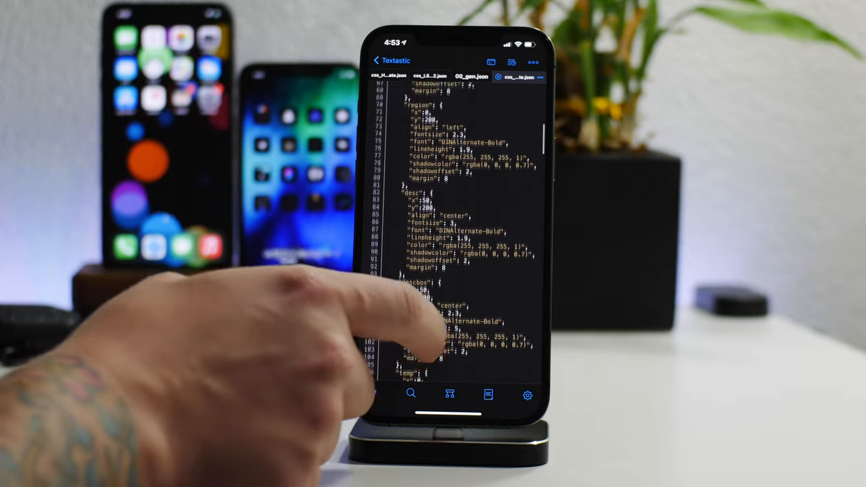
pyautogui.scroll(-3)
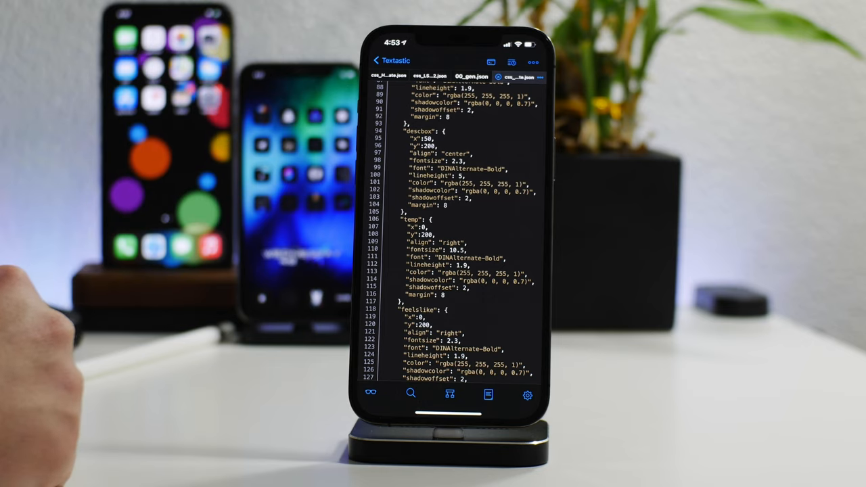
pyautogui.scroll(-3)
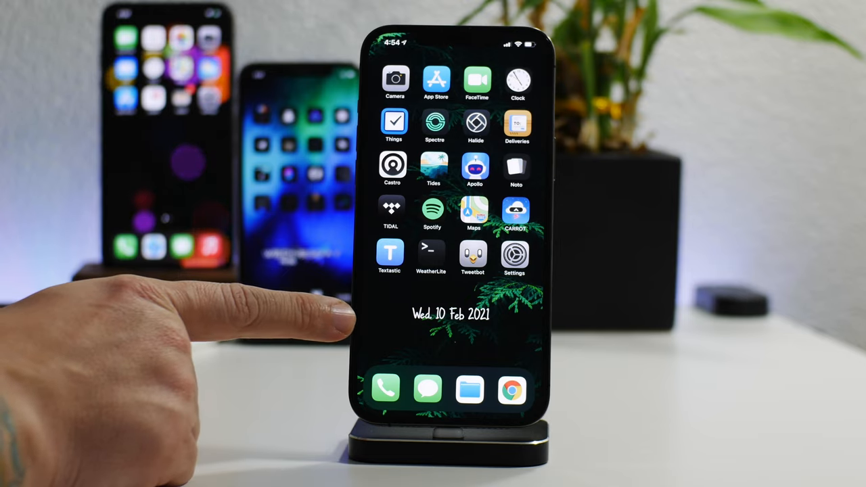
# - Show the daily 6:00 AM automation, then open the WeatherLite shortcut for editing
pyautogui.hscroll(-3)
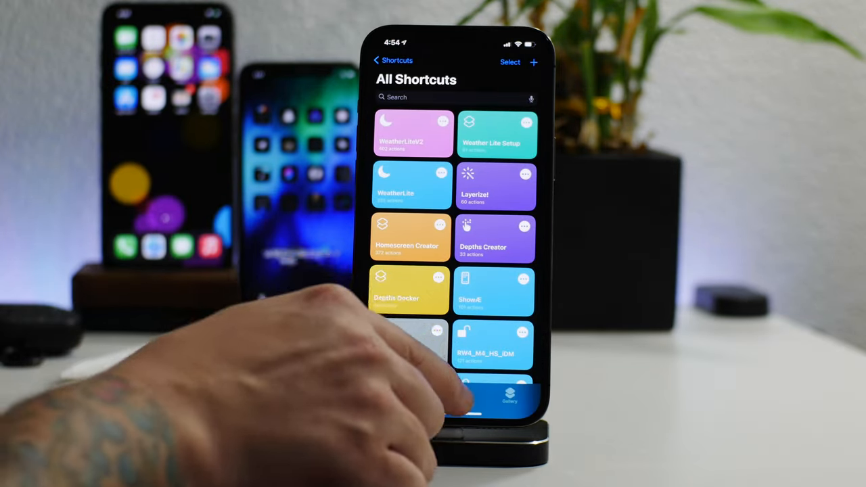
pyautogui.click(445, 396)
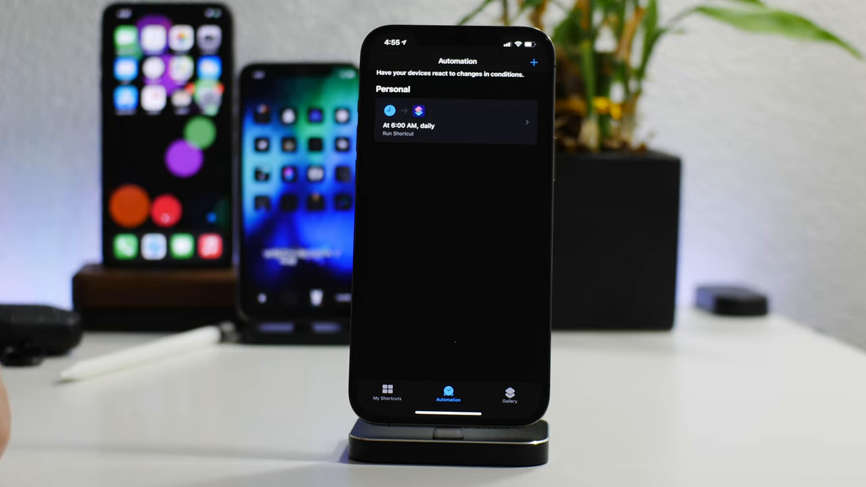
pyautogui.click(386, 394)
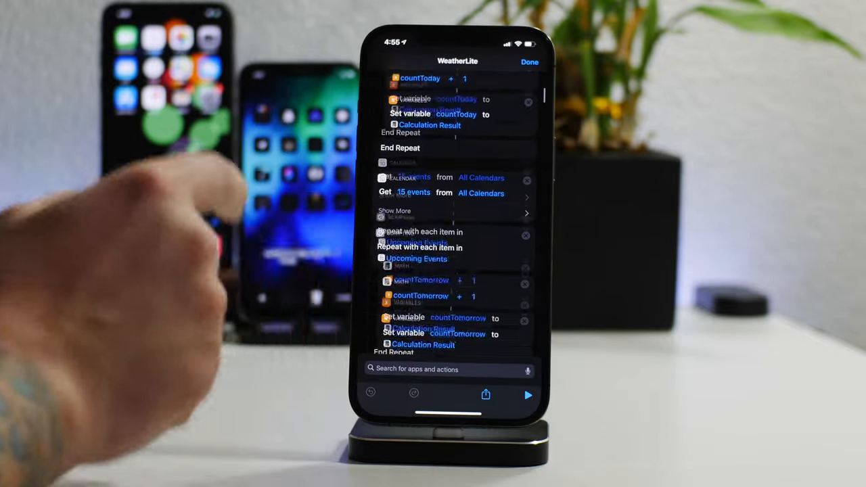
# - Scroll down to the dictionary listing temp, sunrise, lang and humidity keys
pyautogui.scroll(-3)
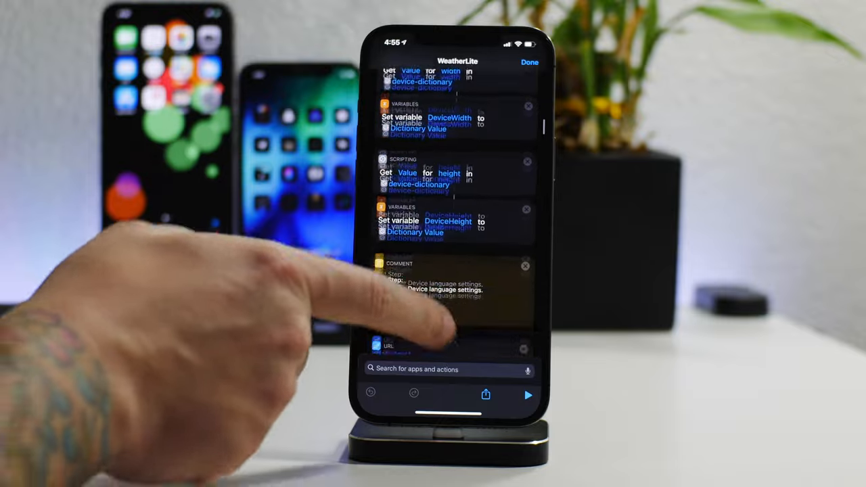
pyautogui.scroll(-3)
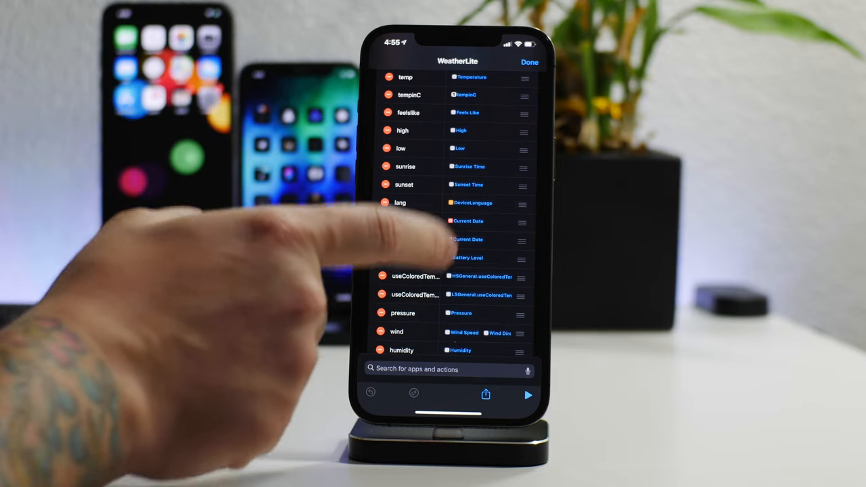
# - Give the date entry's Current Date the custom format EEEE and confirm it
pyautogui.scroll(-3)
pyautogui.write('EEEE')
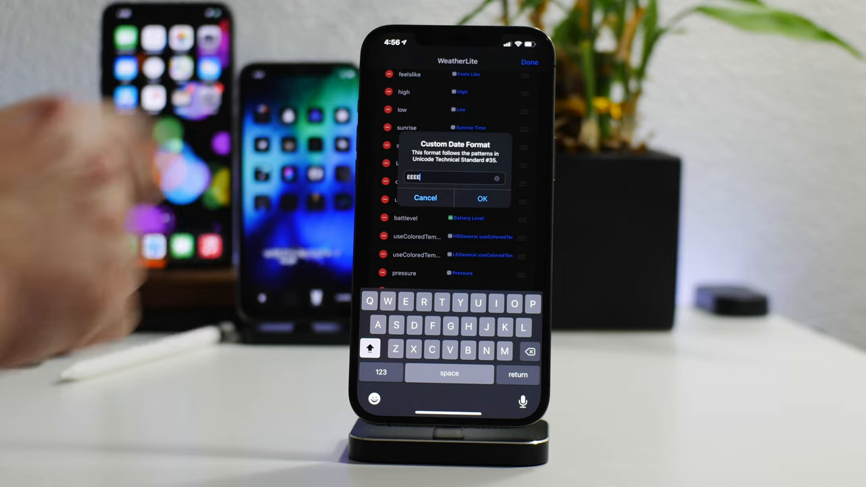
pyautogui.click(482, 198)
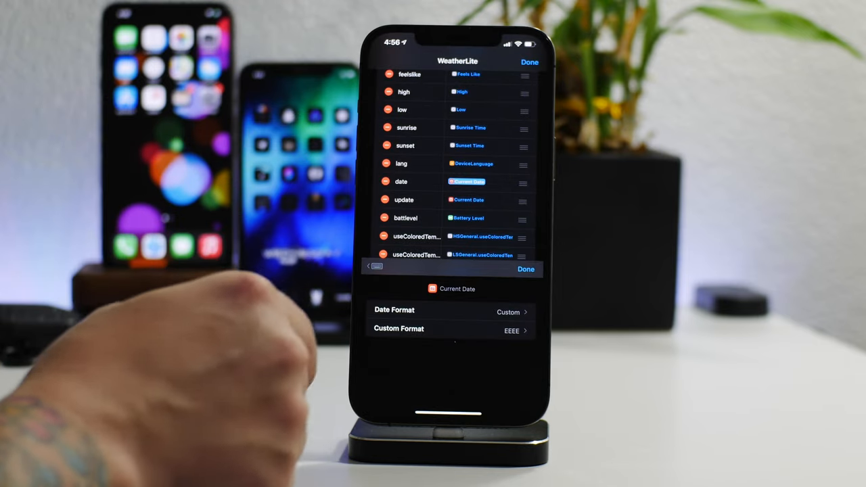